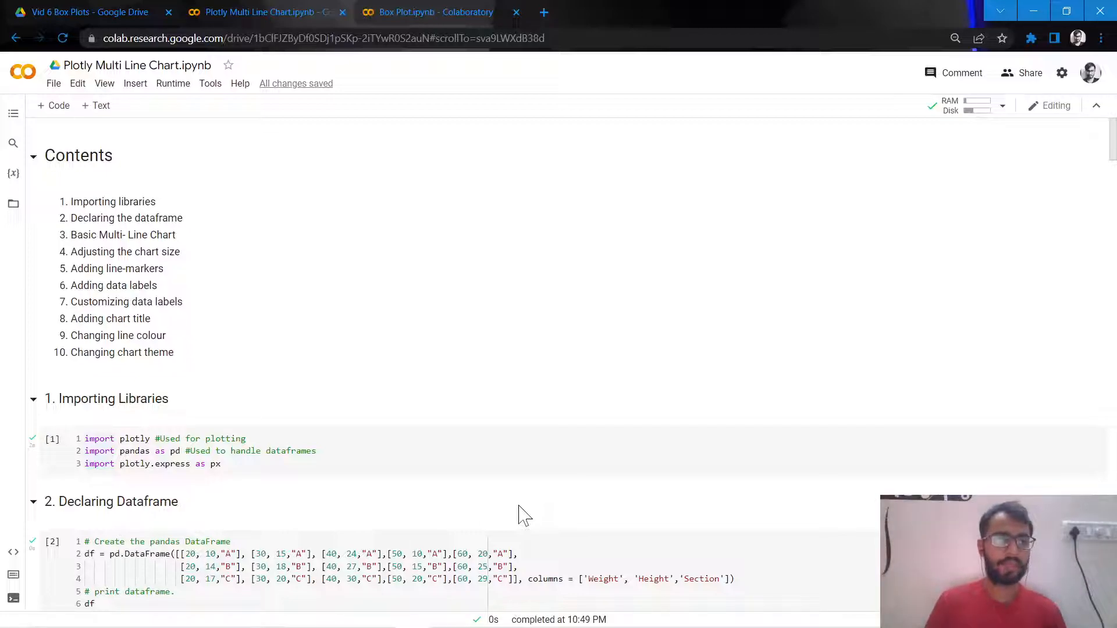
Scroll past the contents to section 2's Weight, Height and Section DataFrame cell
scroll("down", 3)
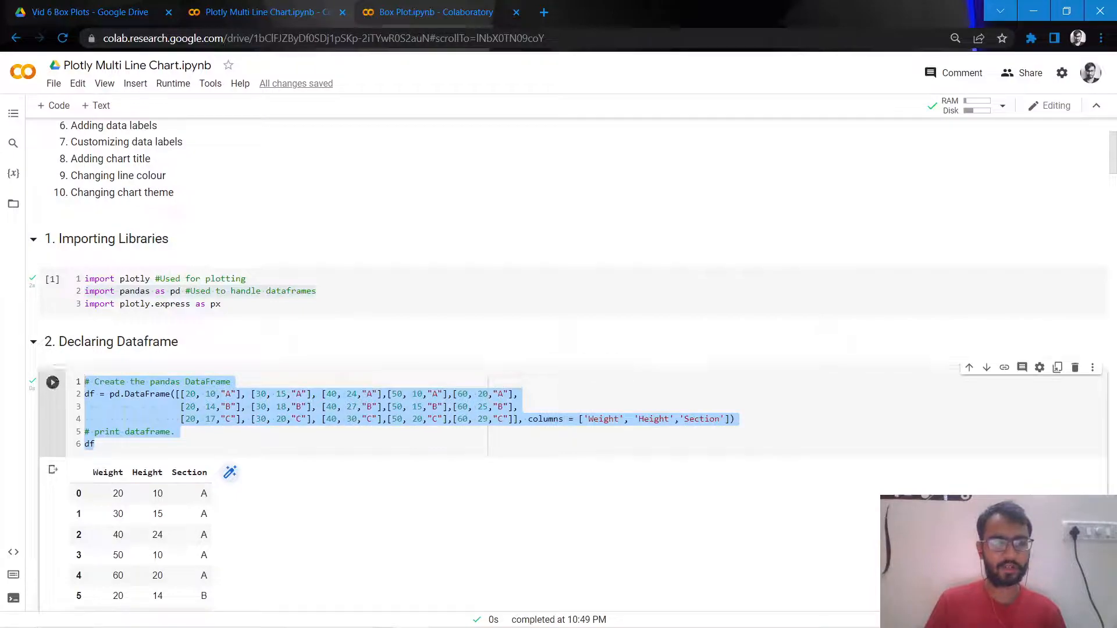
scroll("down", 3)
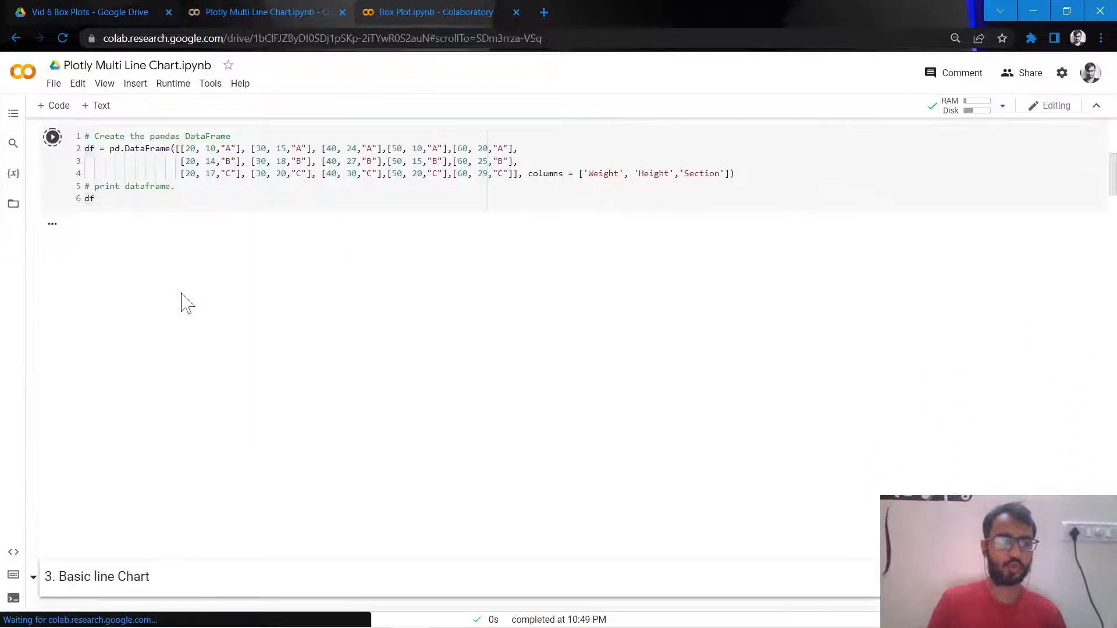
Run the 15-row DataFrame cell and the px.line cell plotting Height vs Weight by Section
left_click(53, 137)
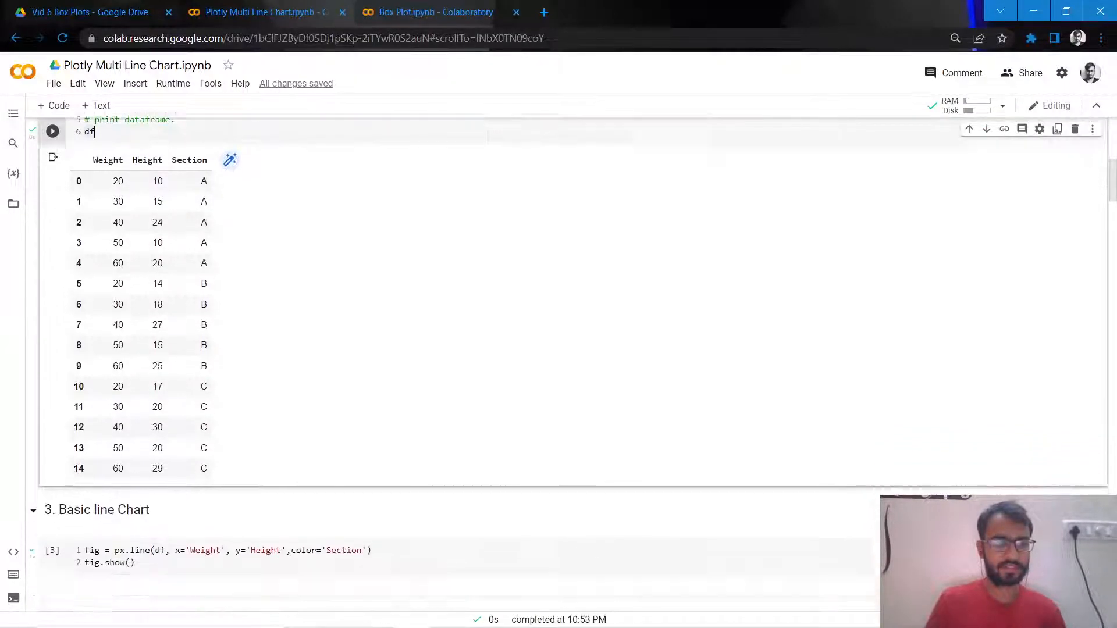
left_click(52, 213)
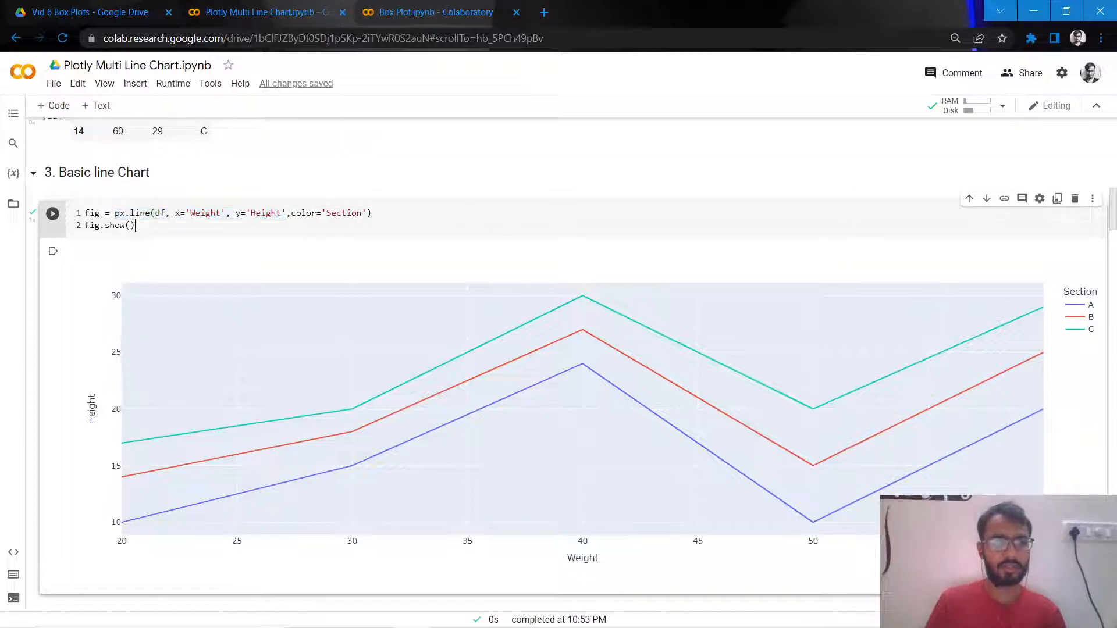
Re-run the basic line chart and move to section 4's width 1000, height 600 chart
double_click(344, 212)
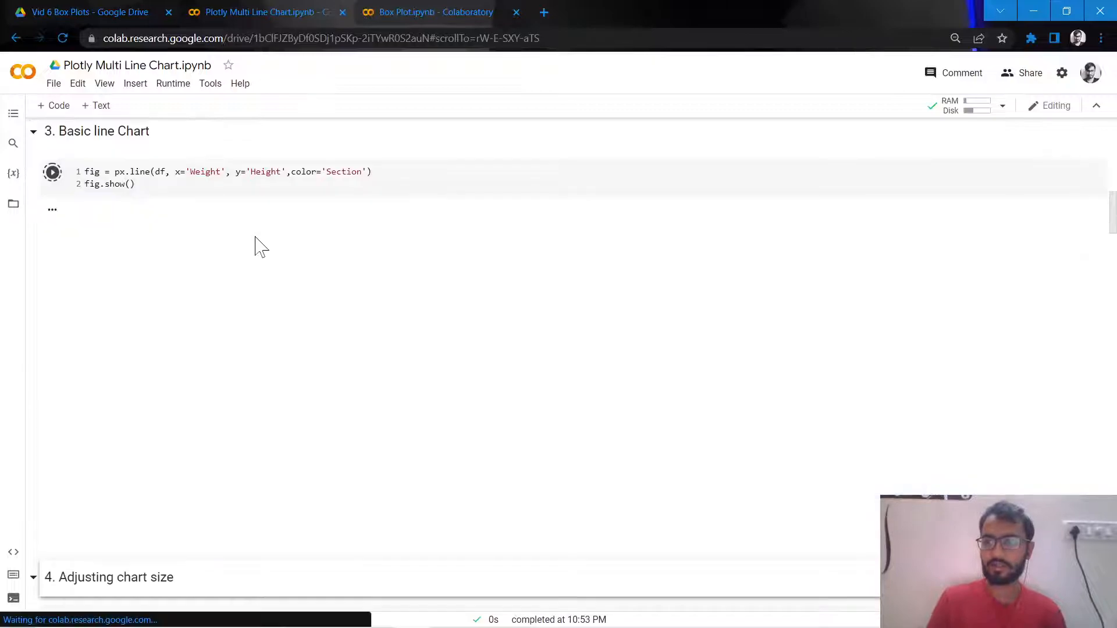
left_click(53, 172)
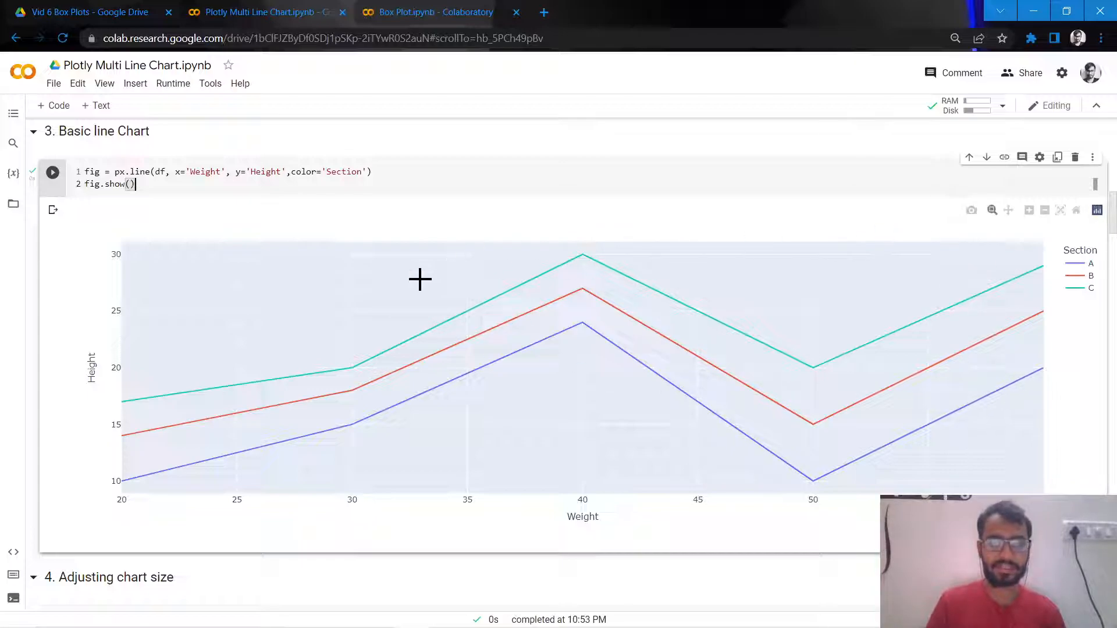
scroll("down", 3)
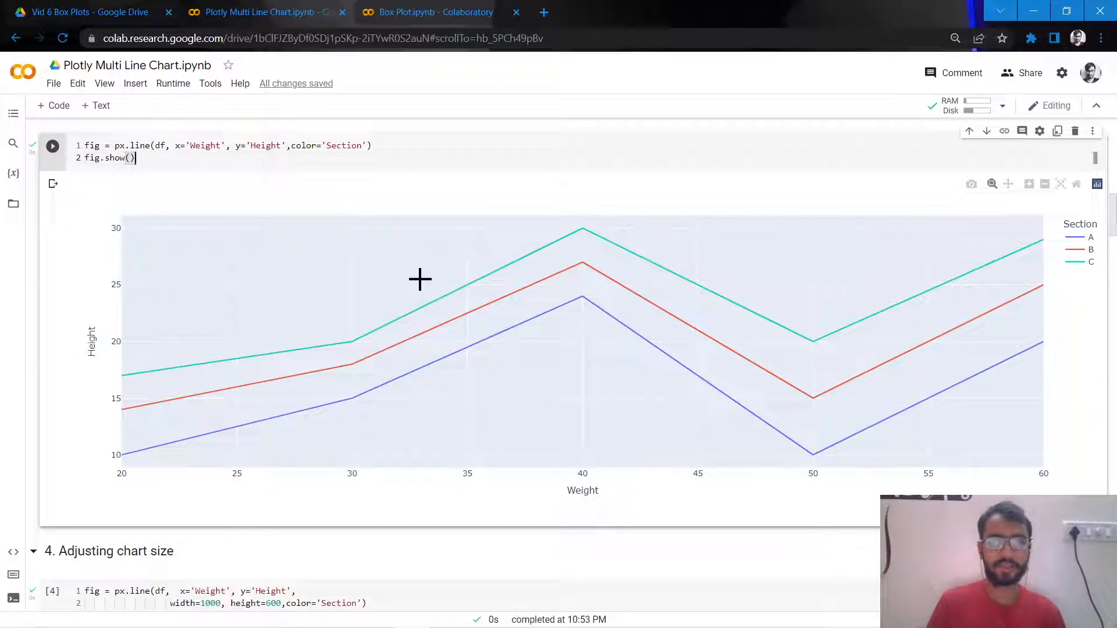
mouse_move(338, 354)
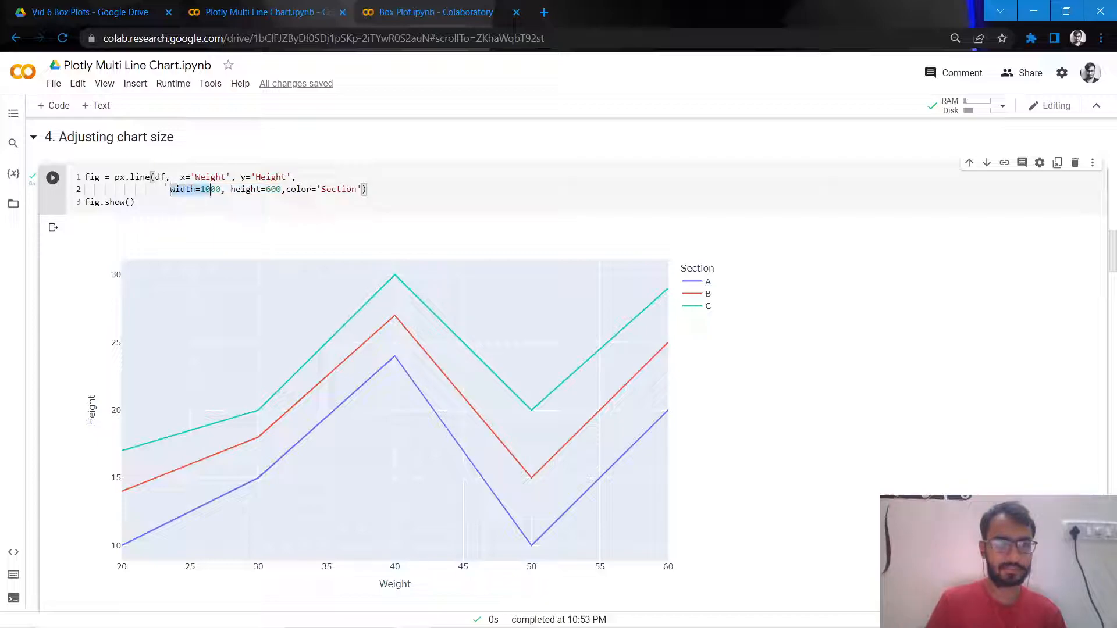
Run the 1000 by 600 chart cell and the markers=True cell with marker_size=10
scroll("down", 3)
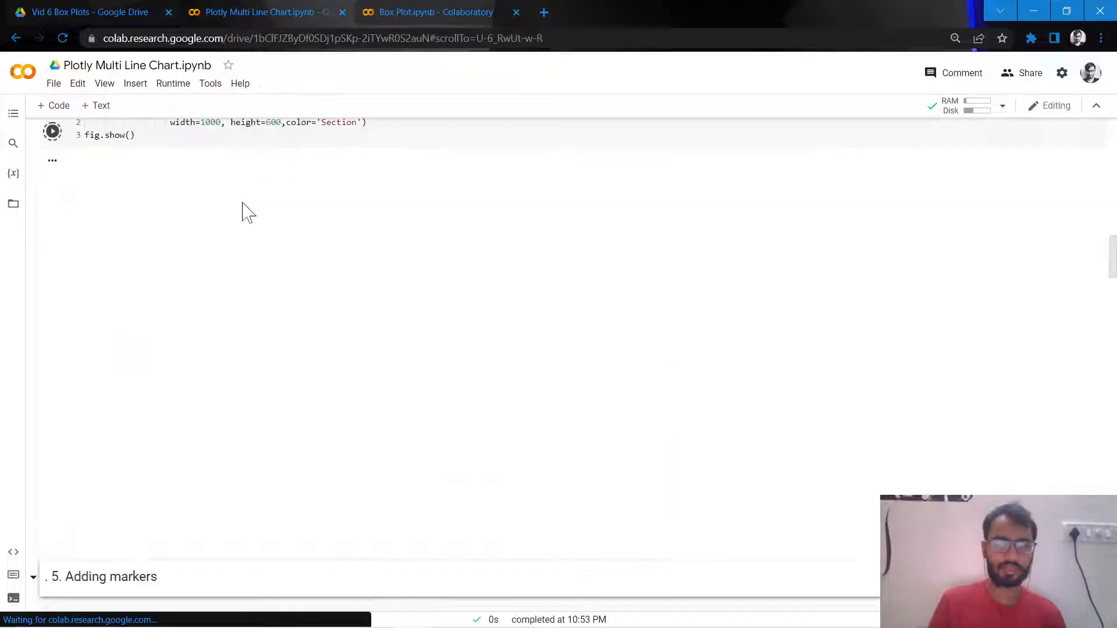
left_click(52, 143)
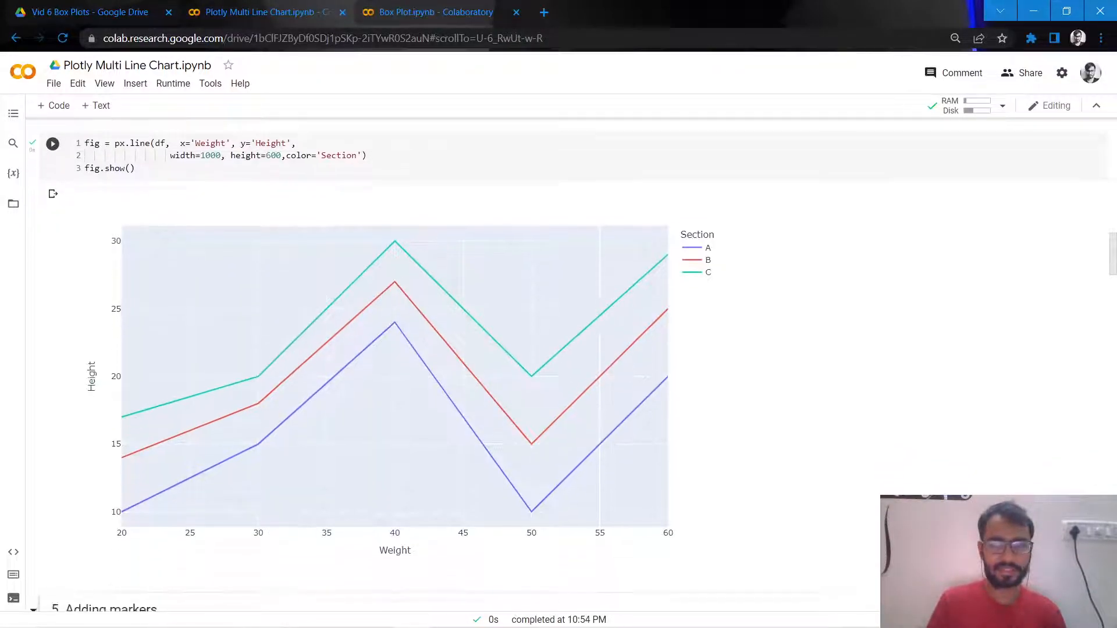
left_click(135, 166)
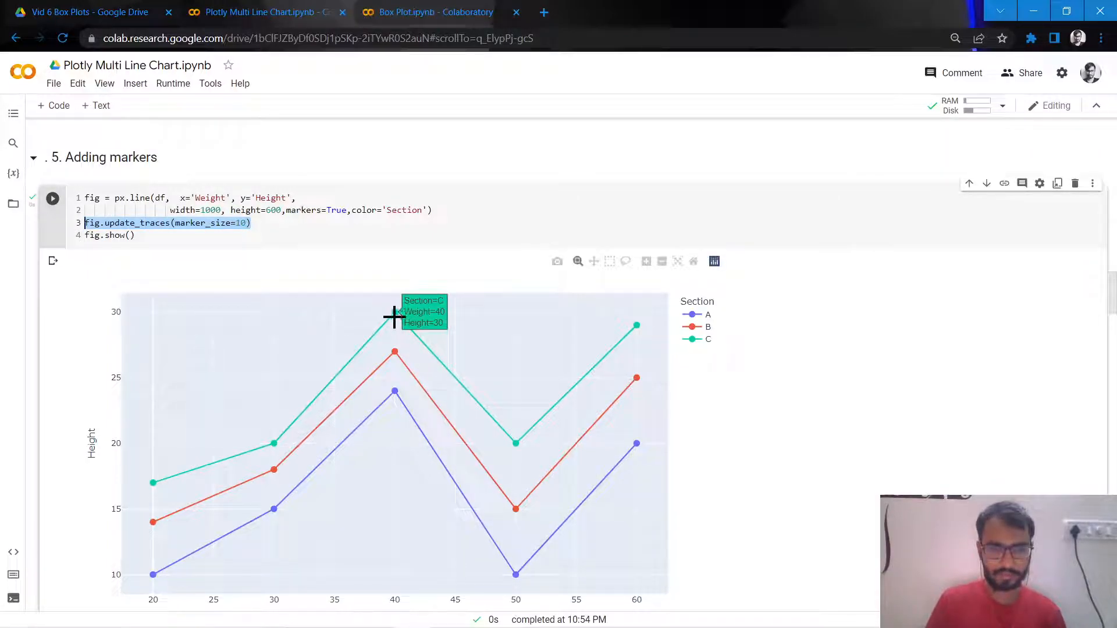
mouse_move(391, 398)
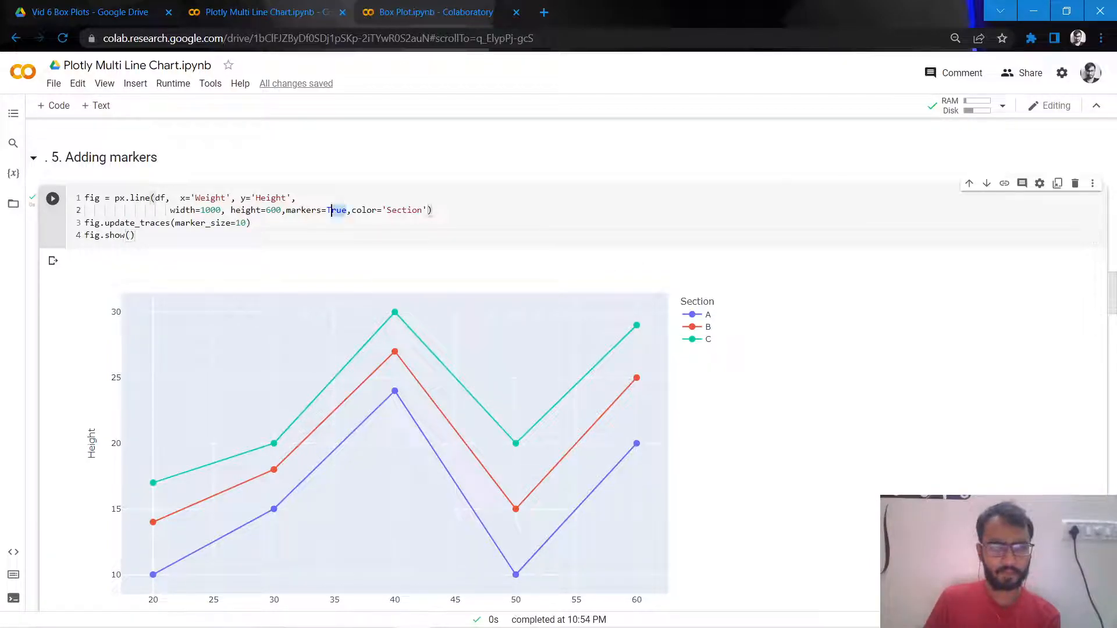
Change marker_size from 10 to 12 and re-run for larger dots on all three lines
double_click(316, 210)
type("2")
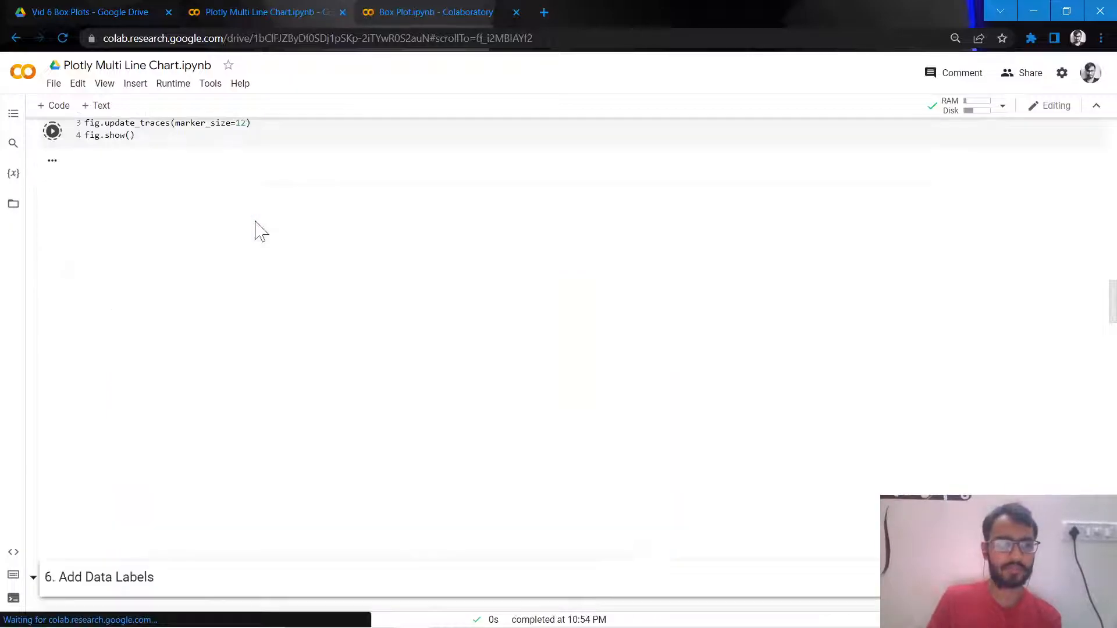
left_click(52, 130)
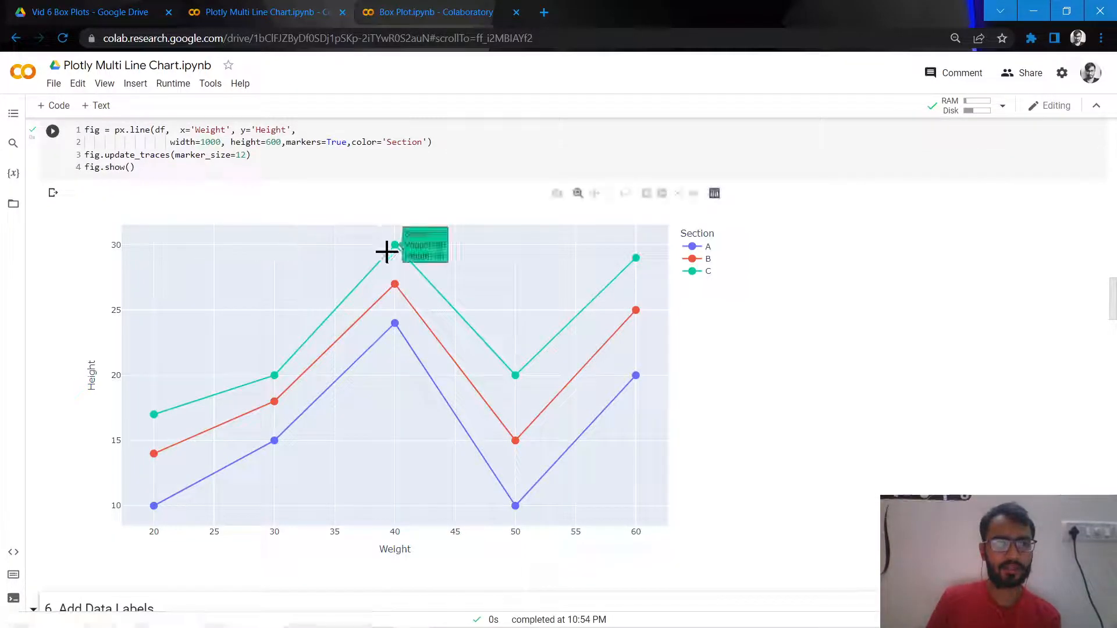
mouse_move(566, 278)
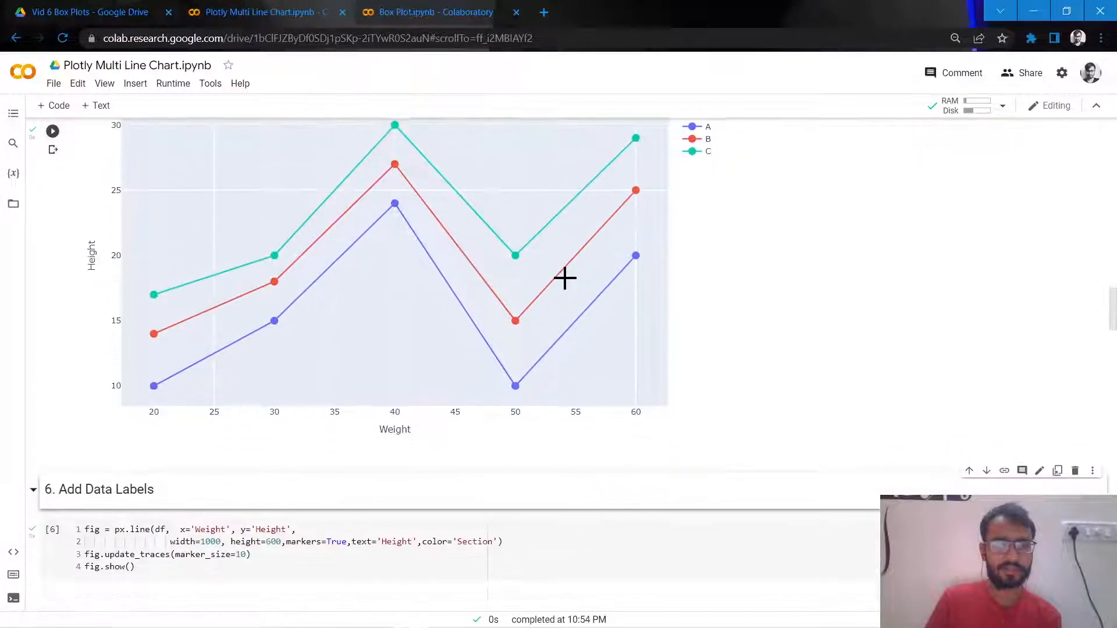
Review the data-labels chart with textposition 'top center' placing heights above markers
scroll("down", 3)
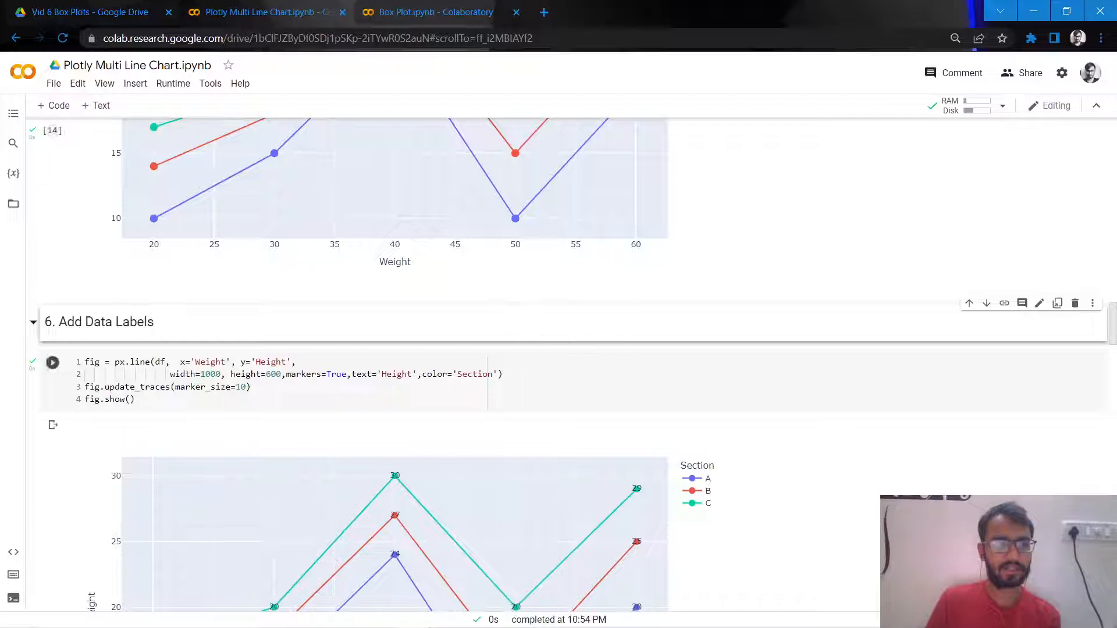
scroll("down", 3)
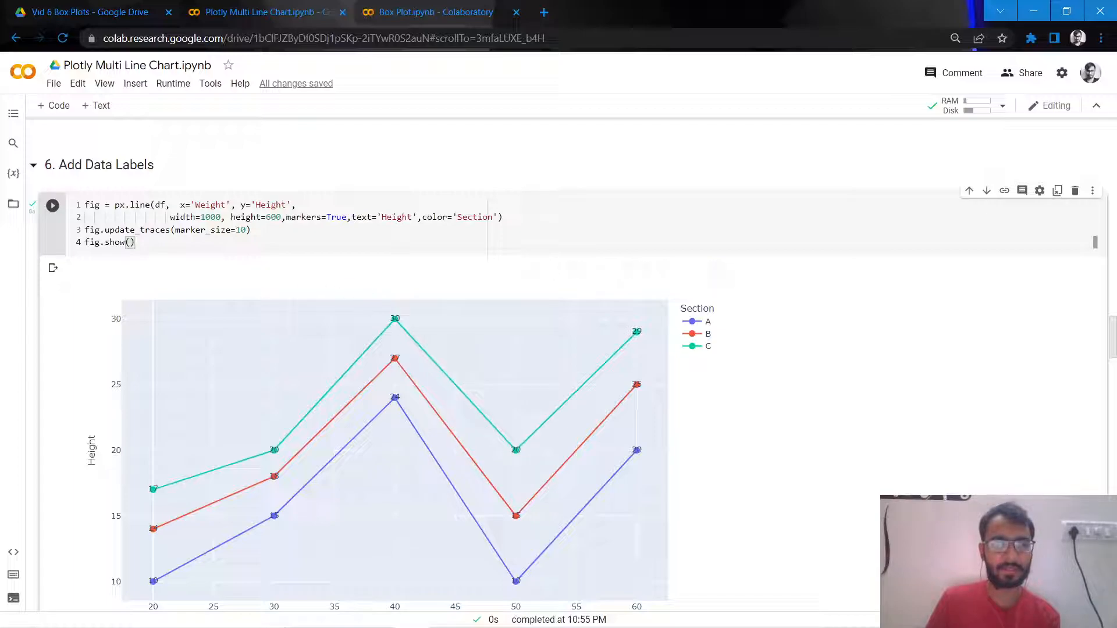
mouse_move(394, 320)
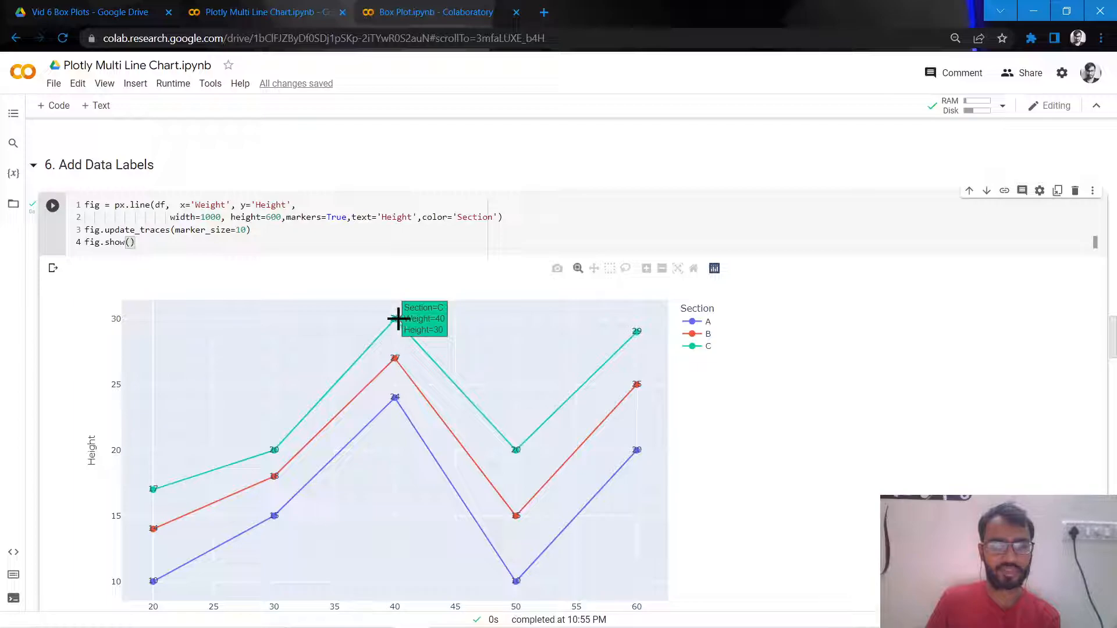
scroll("down", 3)
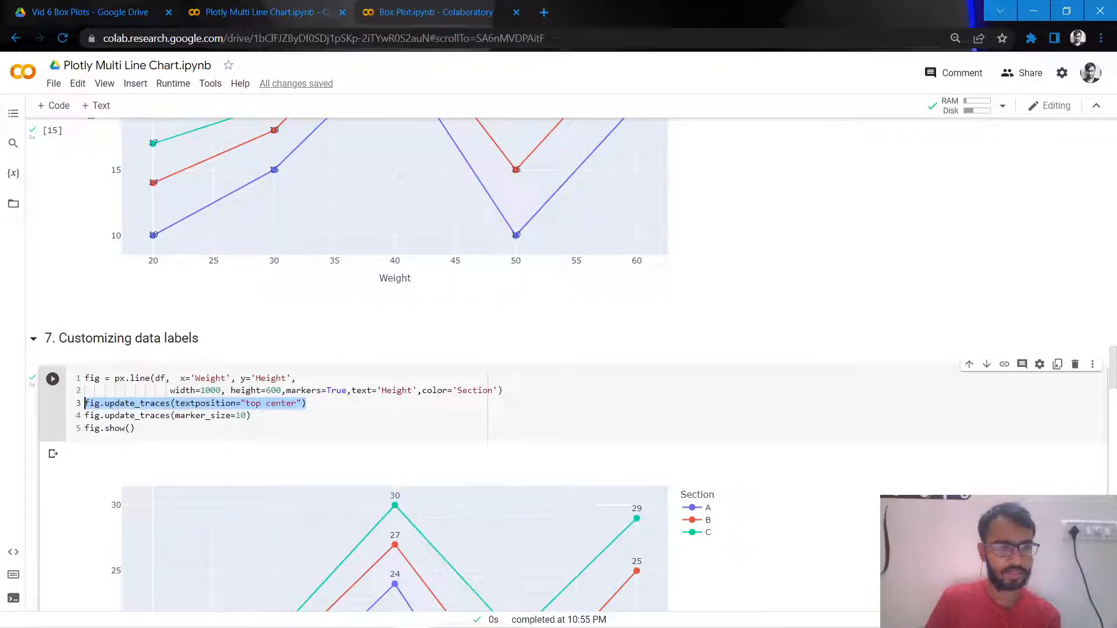
Inspect the labelled chart's points and move to section 8, Adding Chart Title
left_click(303, 404)
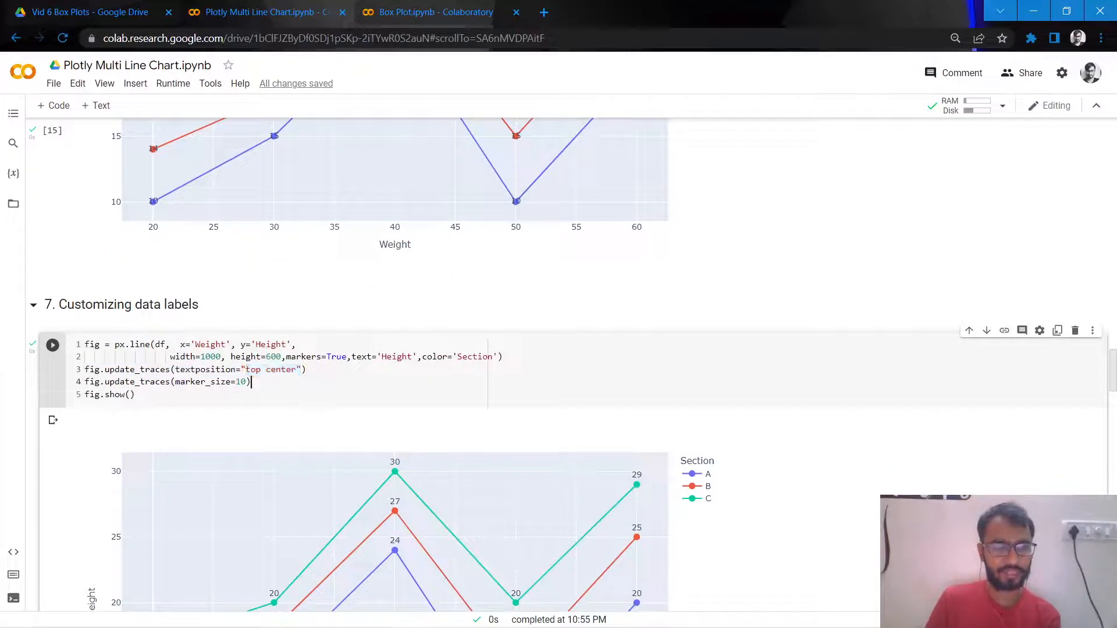
scroll("down", 3)
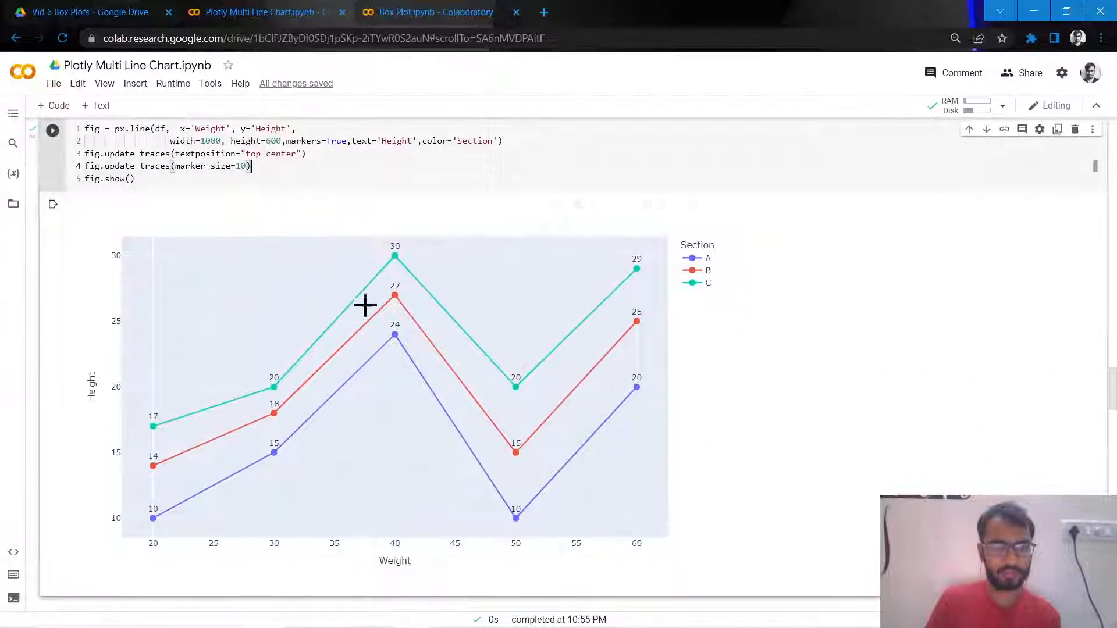
mouse_move(386, 253)
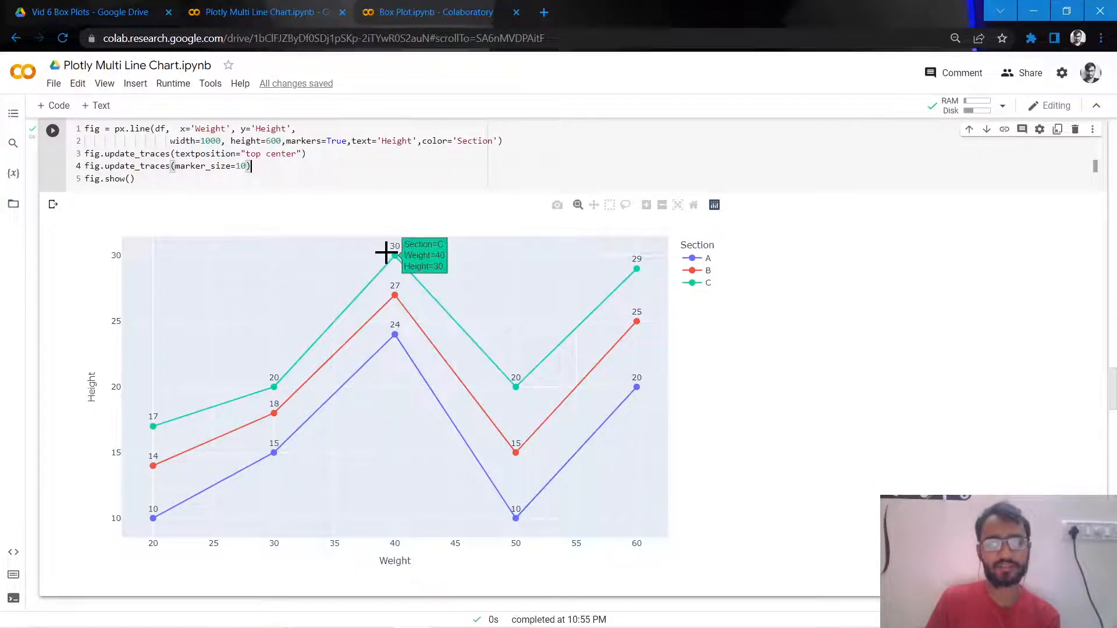
mouse_move(403, 260)
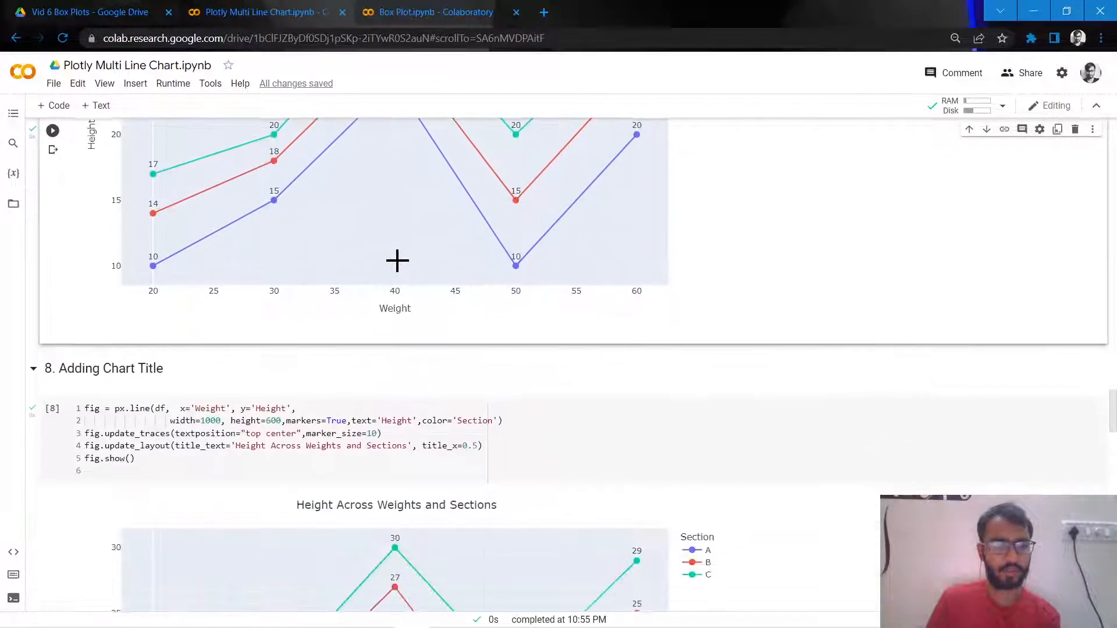
View the chart titled 'Height Across Weights and Sections' centred with title_x=0.5, reaching section 9
scroll("down", 3)
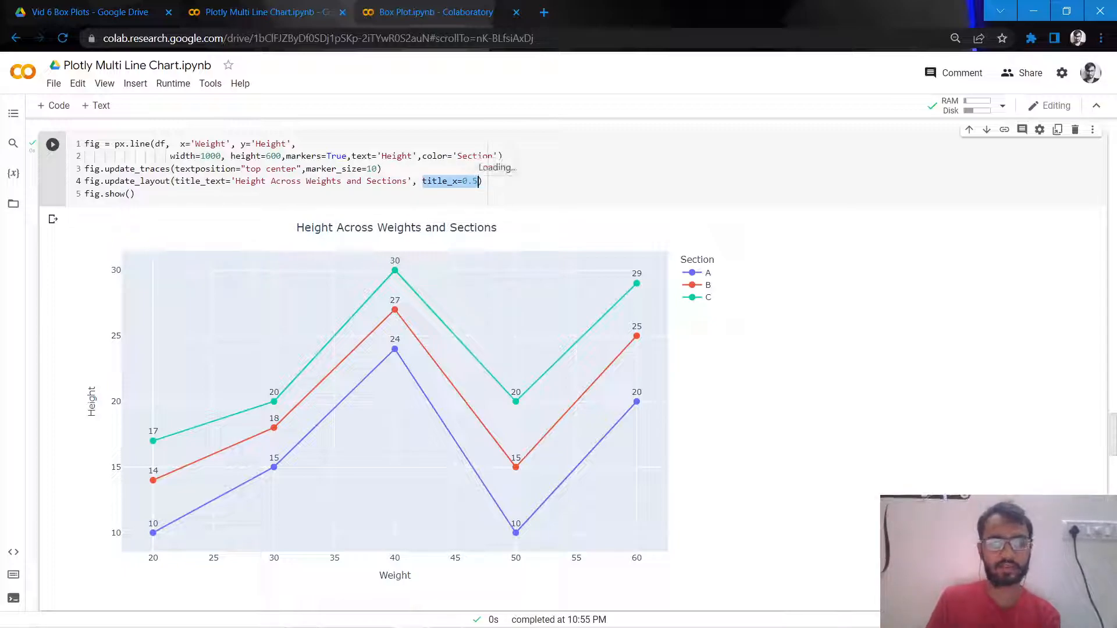
scroll("down", 3)
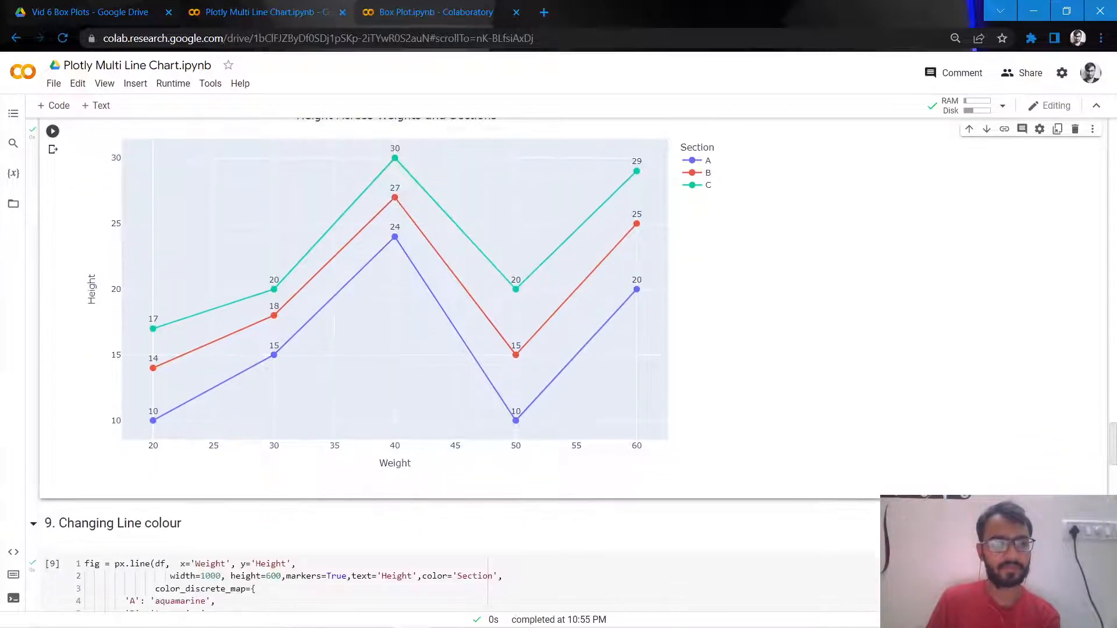
Select the color_discrete_map giving sections A, B, C aquamarine, turquoise and aqua
scroll("down", 3)
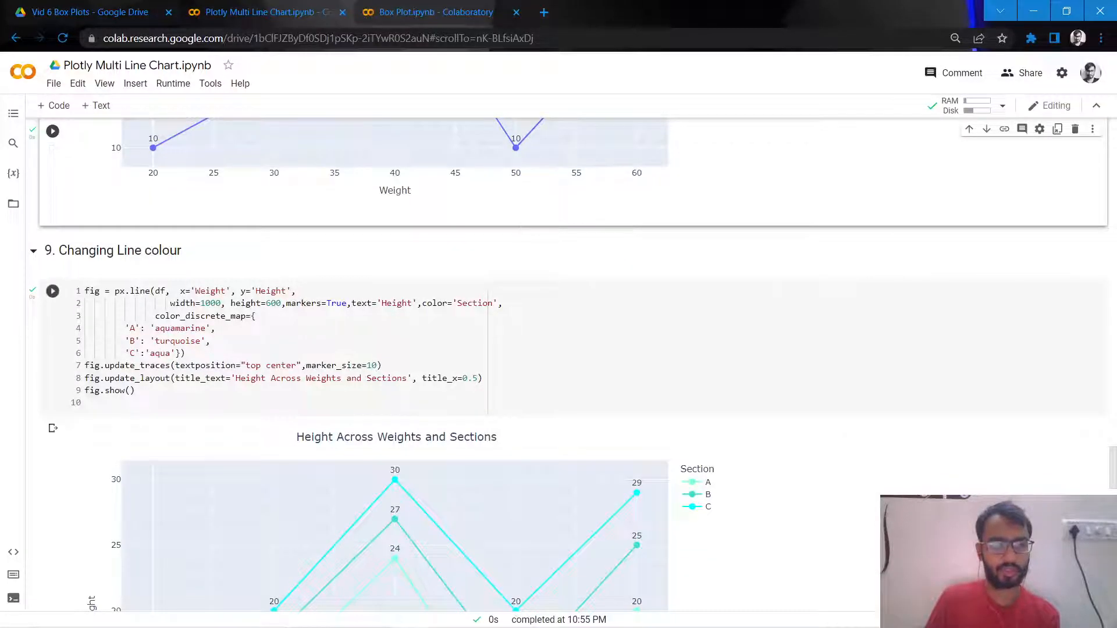
scroll("down", 3)
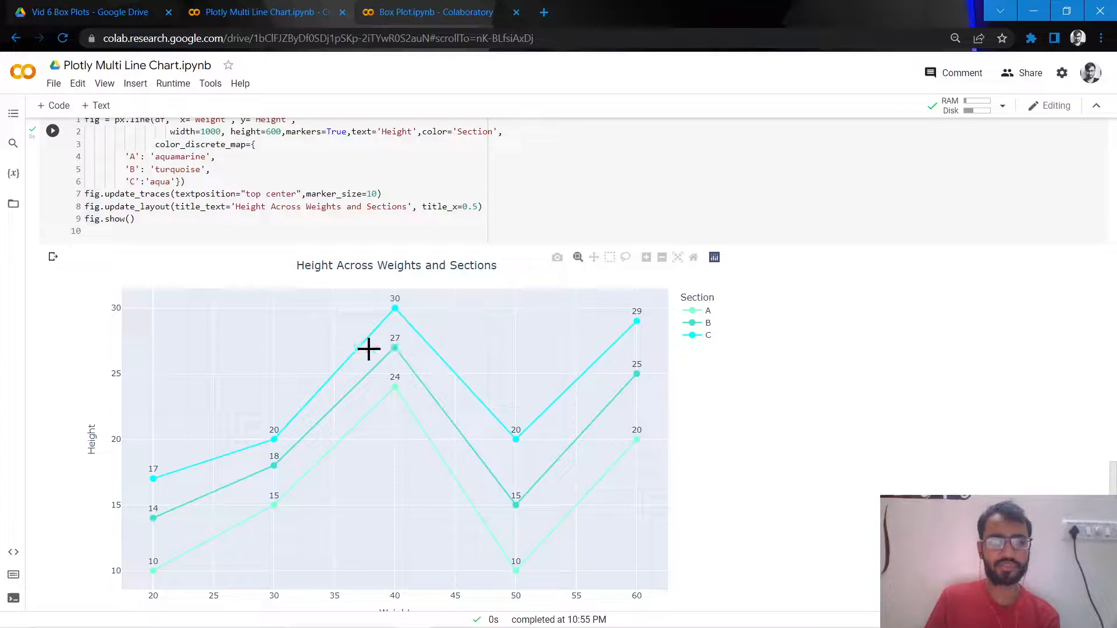
mouse_move(396, 309)
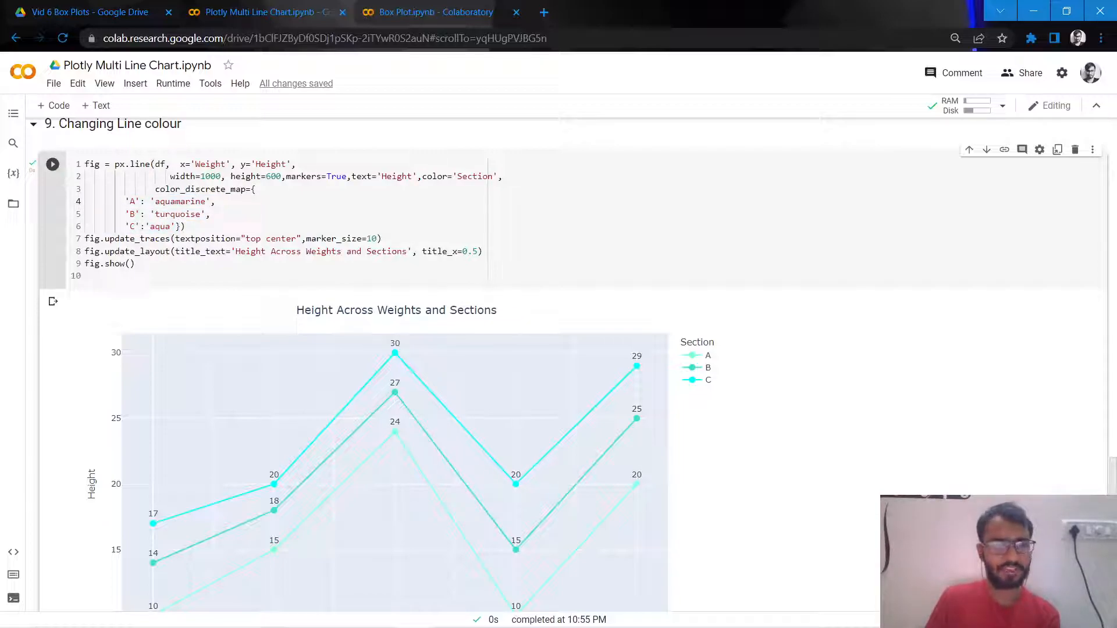
left_click_drag(123, 201, 186, 226)
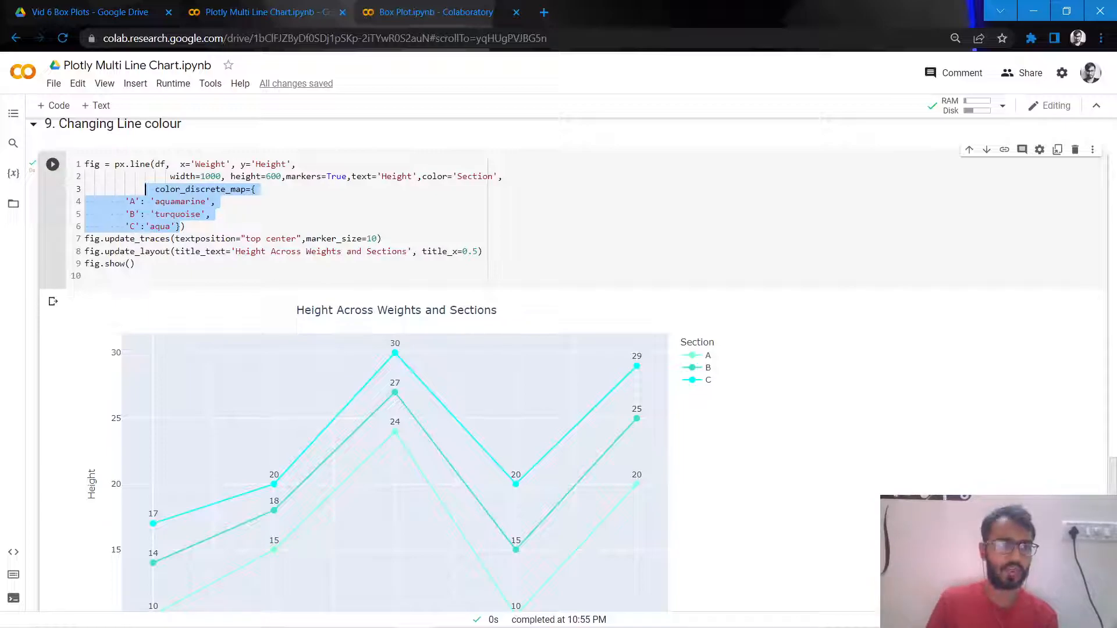
double_click(177, 214)
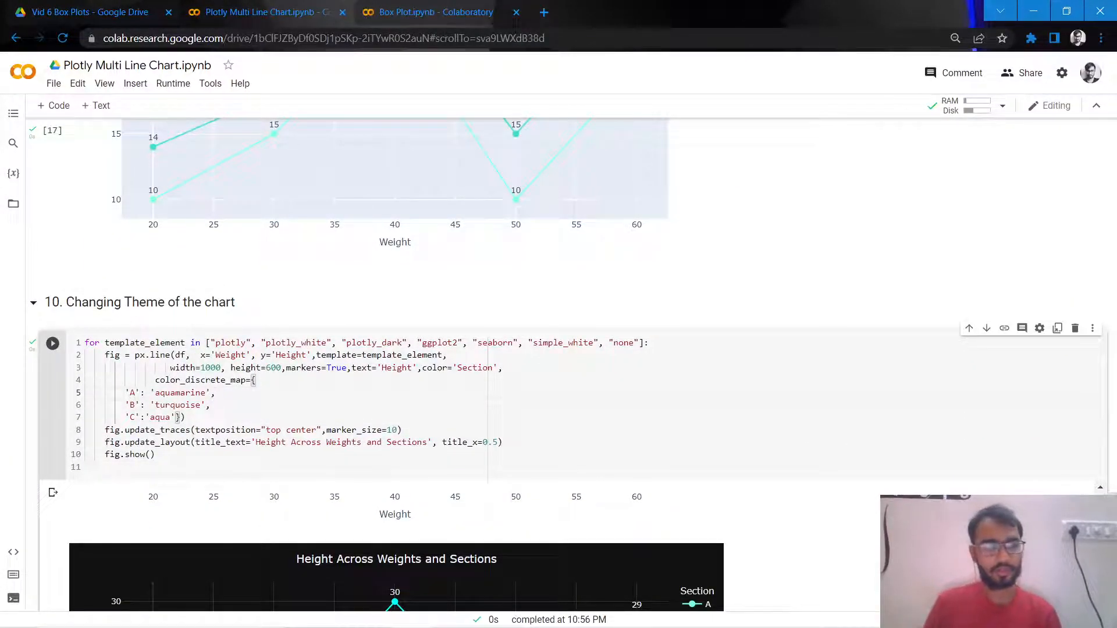
Scroll through section 10's theme loop charts rendered in several Plotly templates
scroll("down", 3)
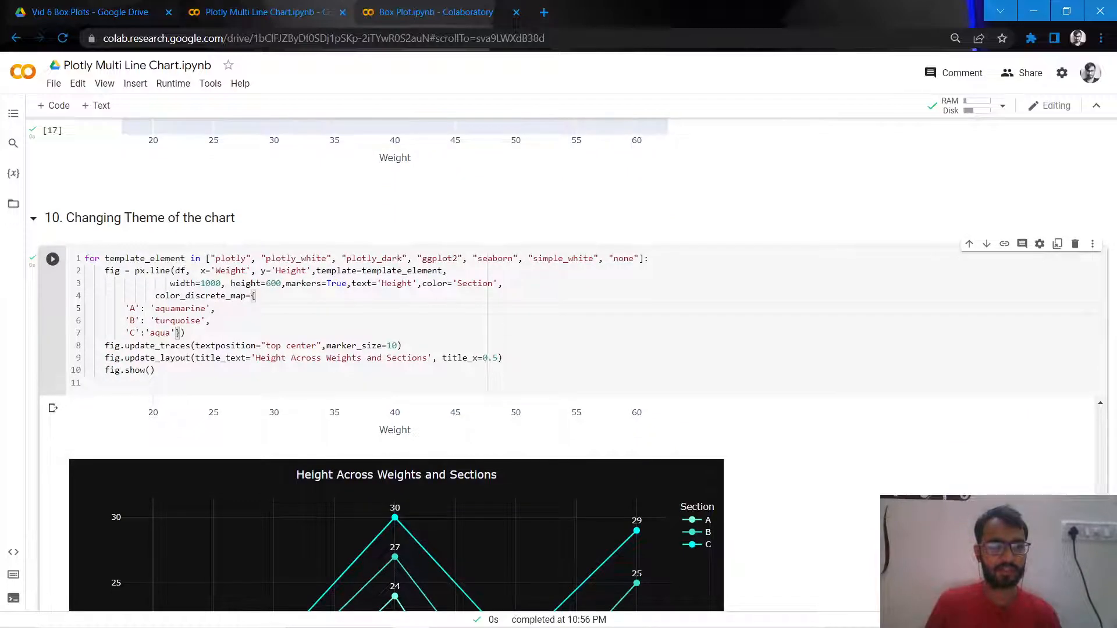
scroll("down", 3)
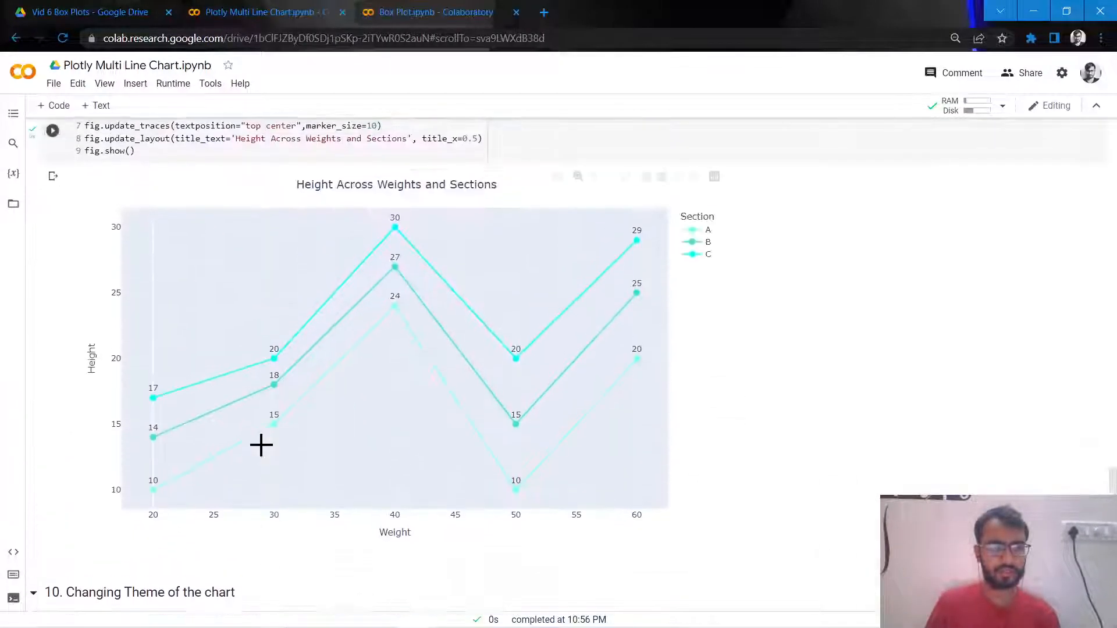
scroll("down", 3)
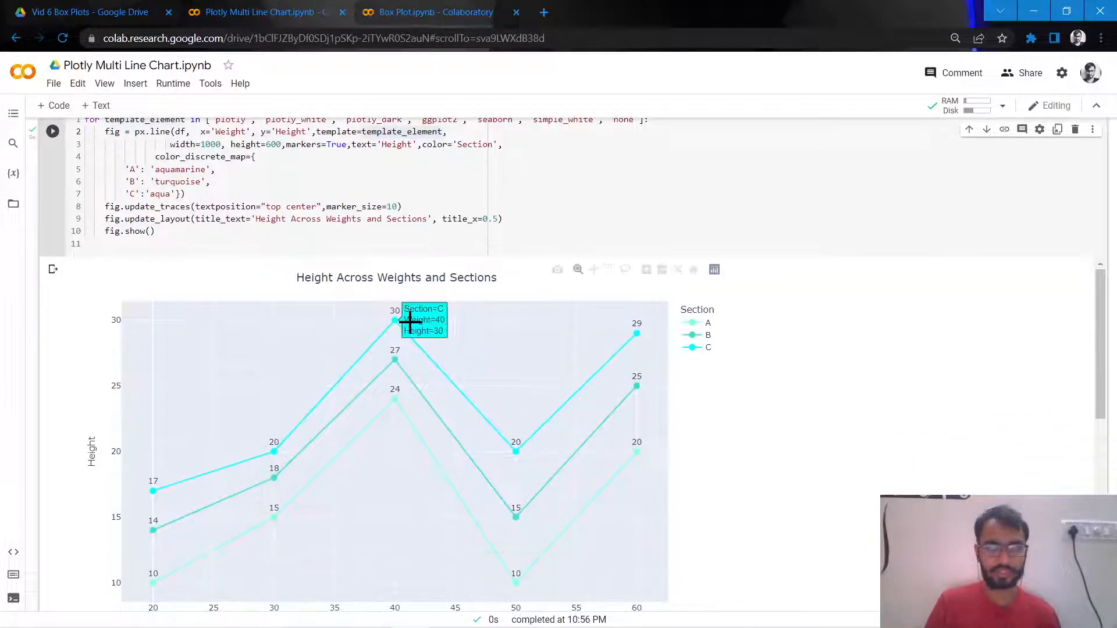
scroll("down", 3)
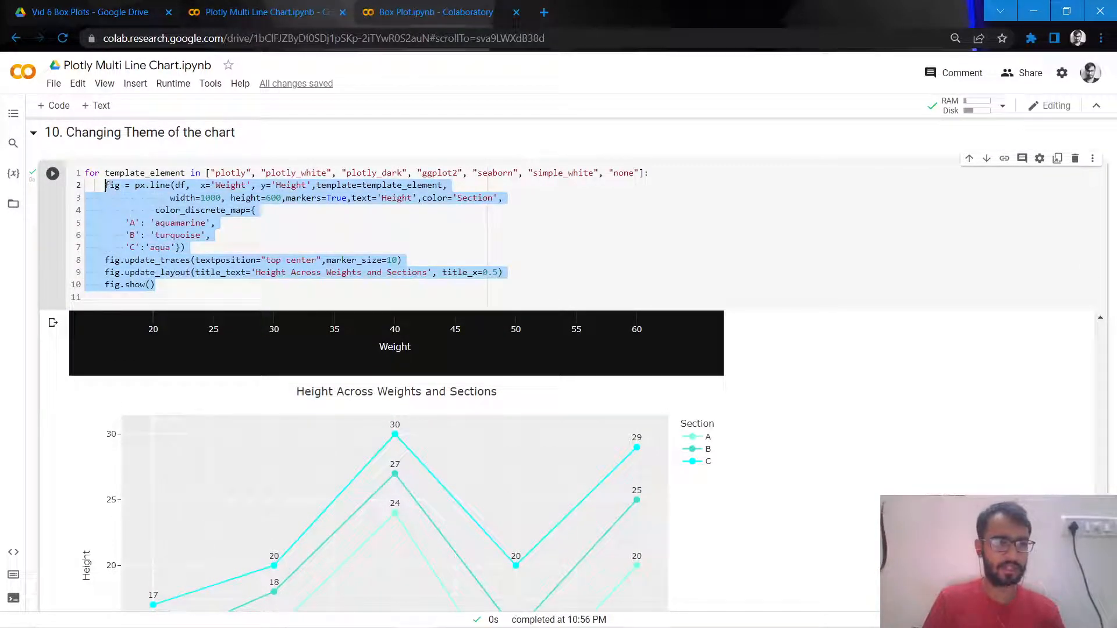
scroll("down", 3)
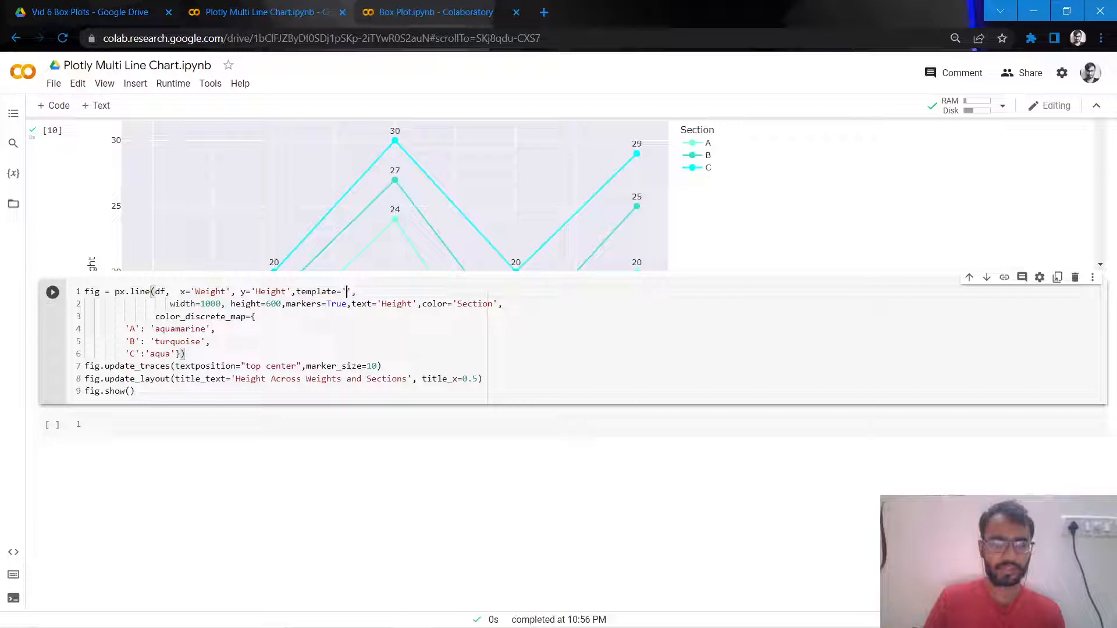
Set template='plotly_dark' and render the three aqua Section lines on a dark background
type("plotly_dark")
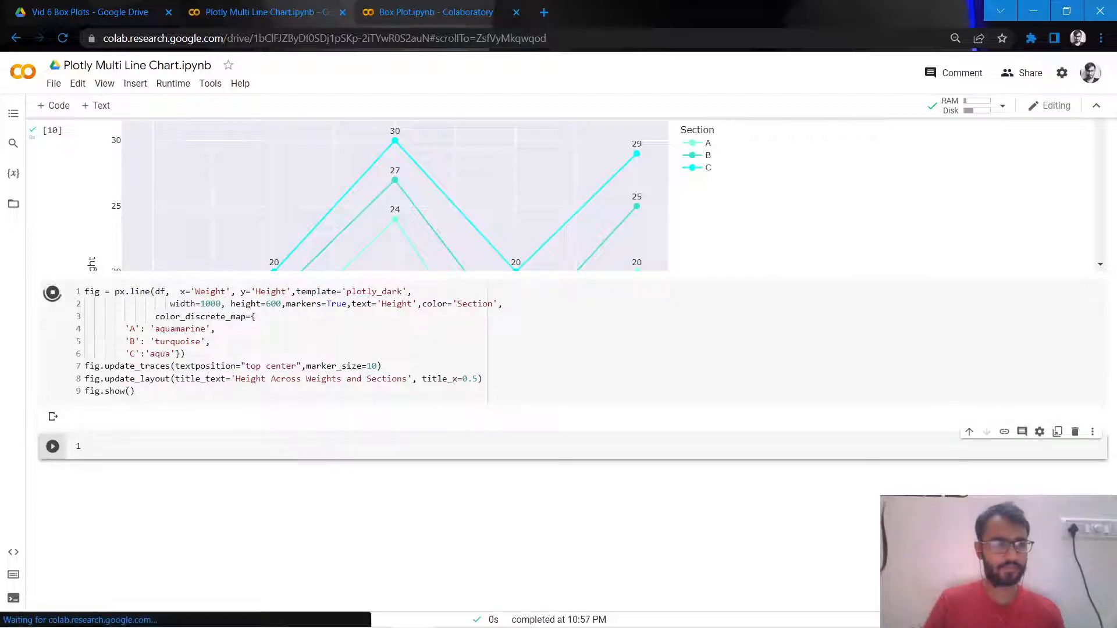
scroll("down", 3)
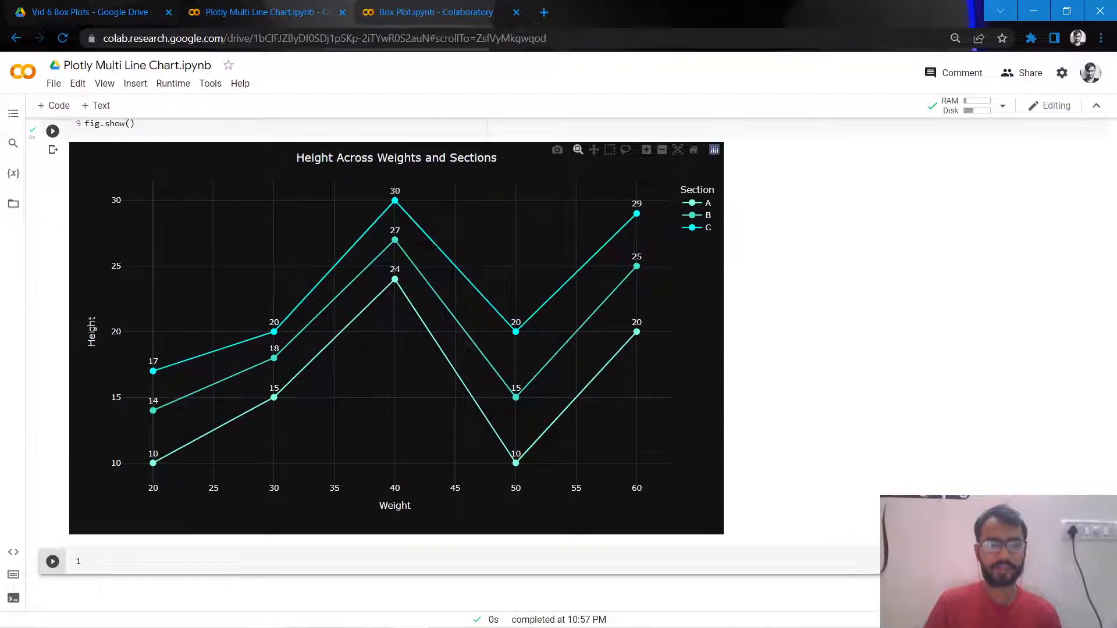